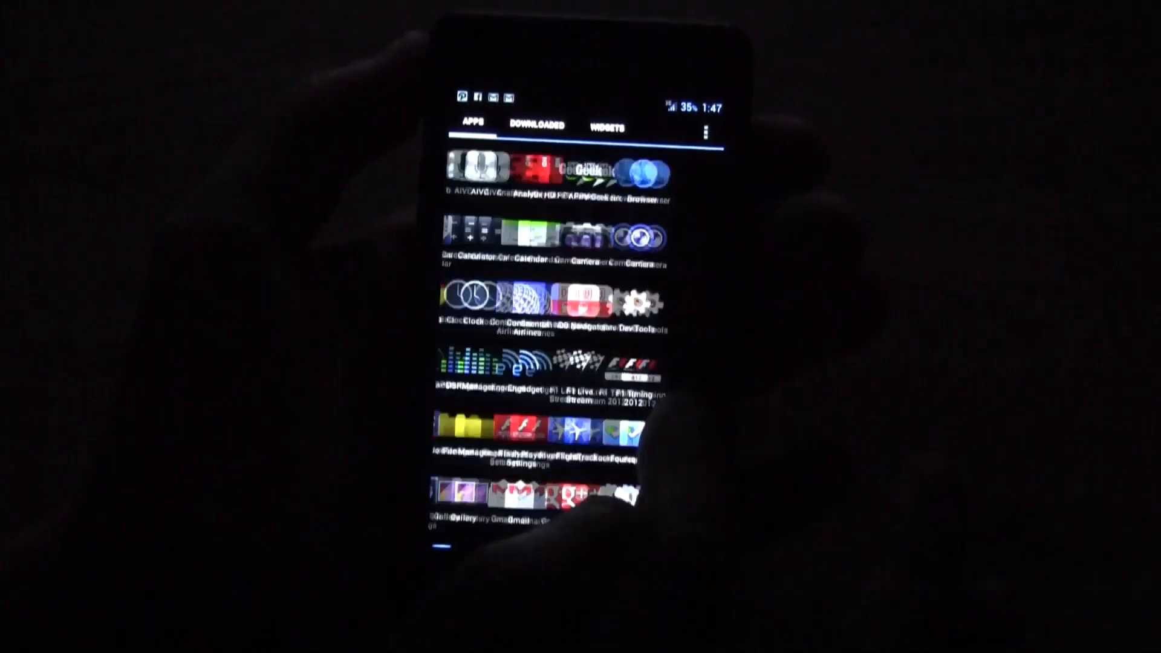
Browse the Downloaded and All app tabs, then reach system Settings via the launcher menu.
left_click(535, 124)
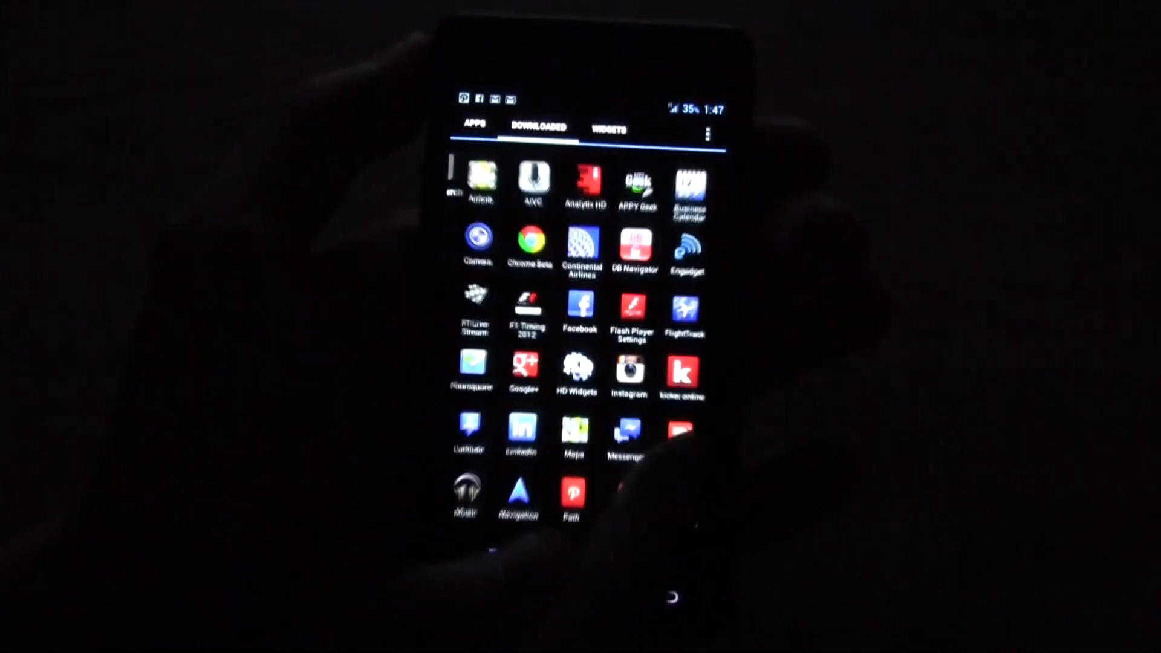
left_click(609, 127)
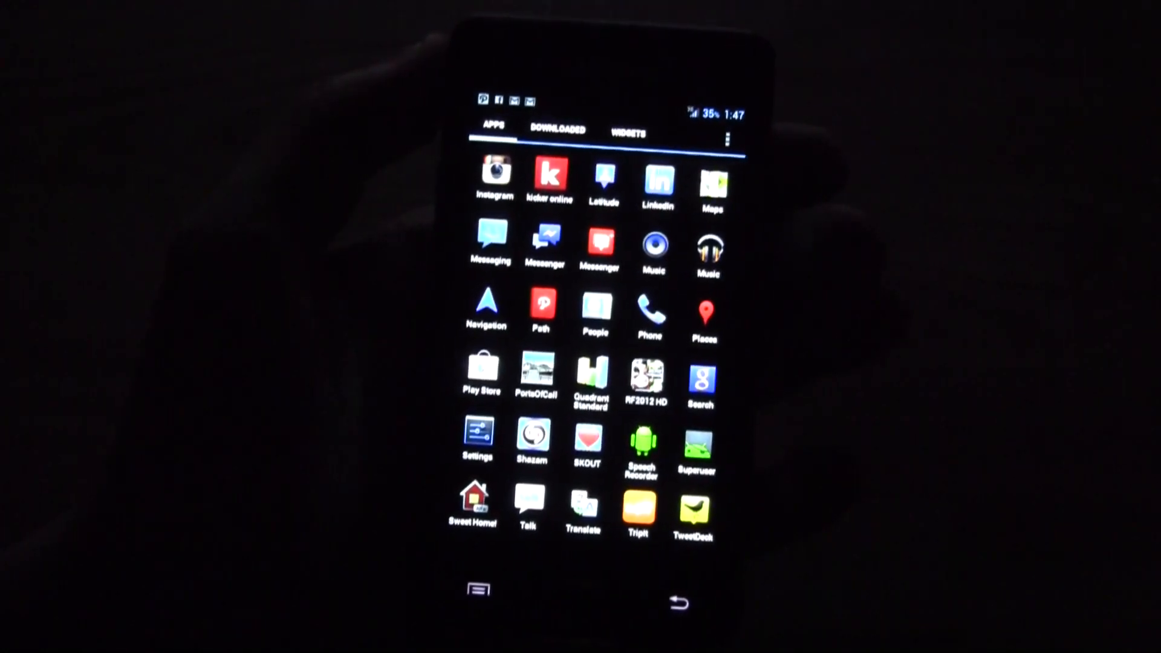
left_click(728, 139)
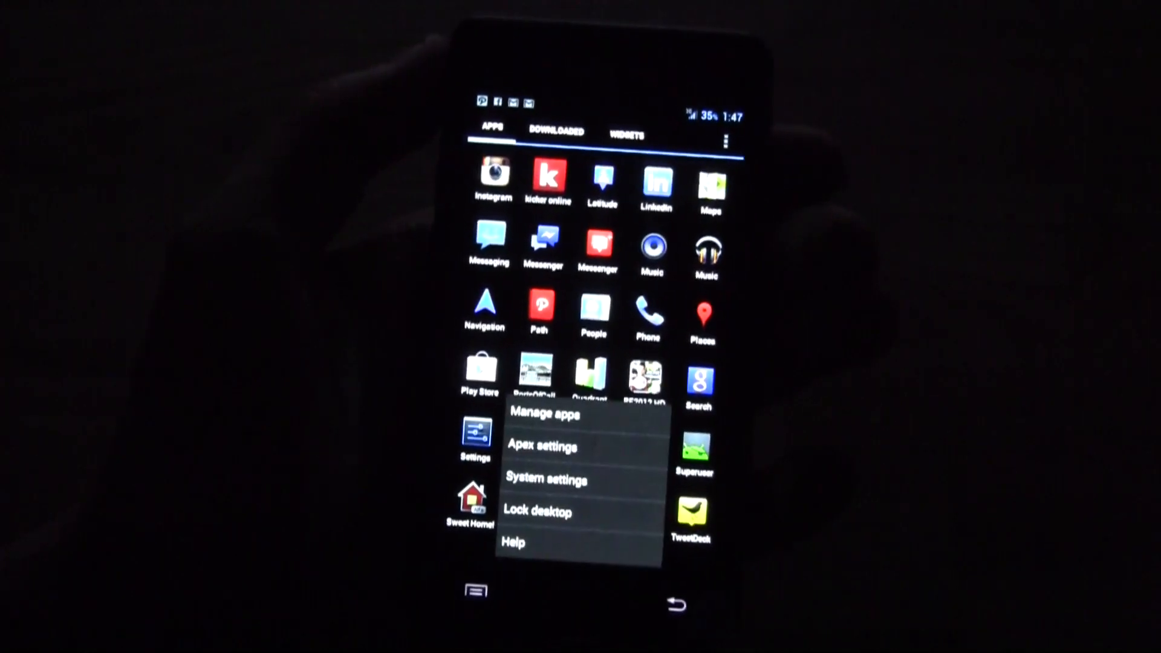
left_click(546, 479)
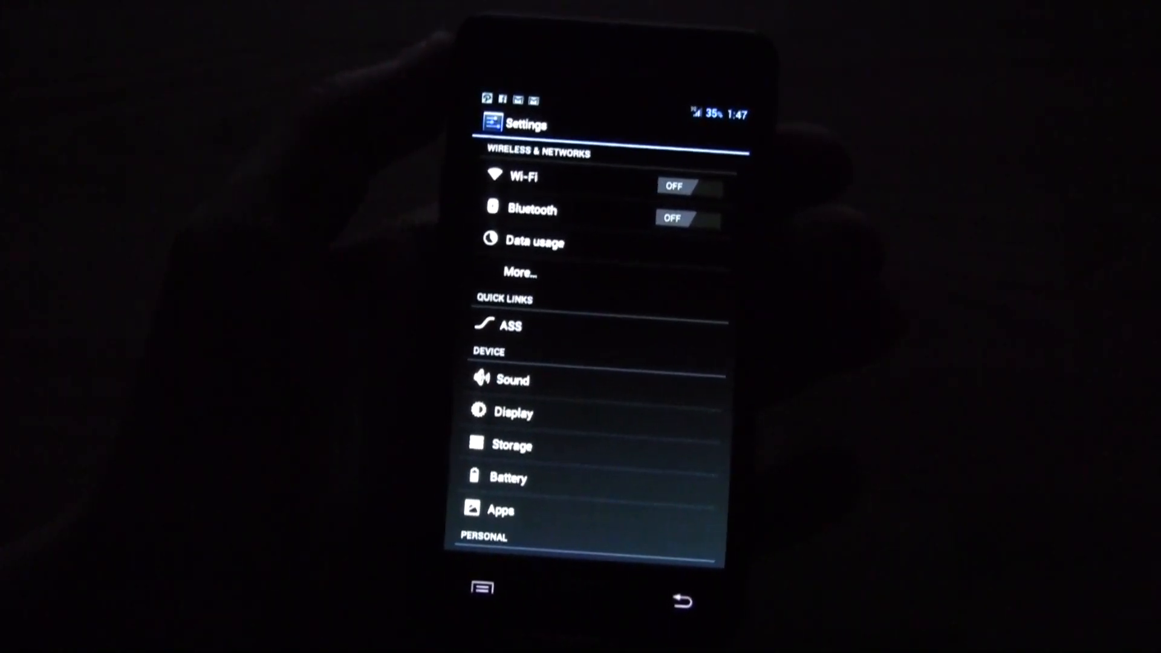
Enter Advanced Slim Settings from Quick Links and look through the General UI options.
left_click(511, 325)
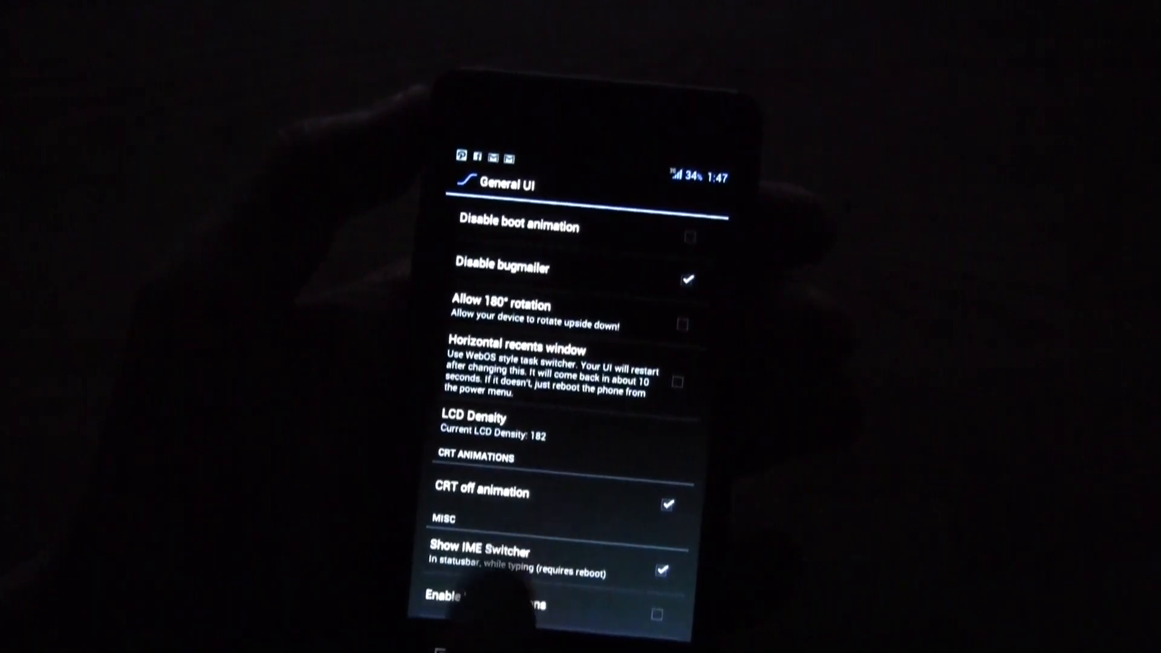
scroll("down", 3)
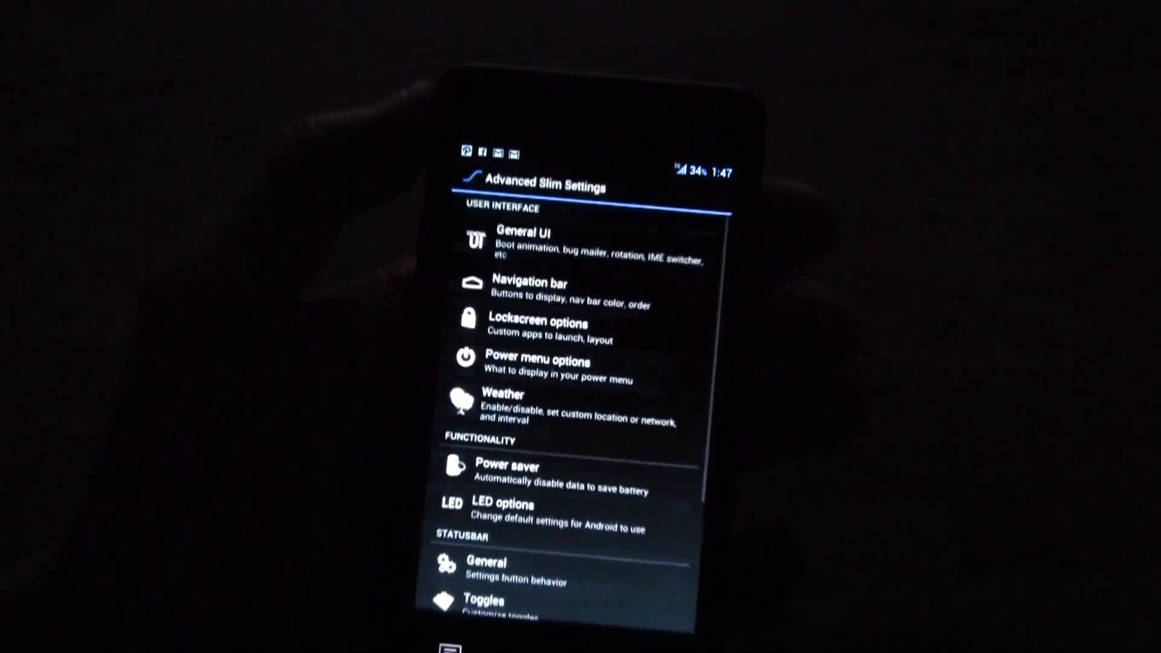
left_click(530, 289)
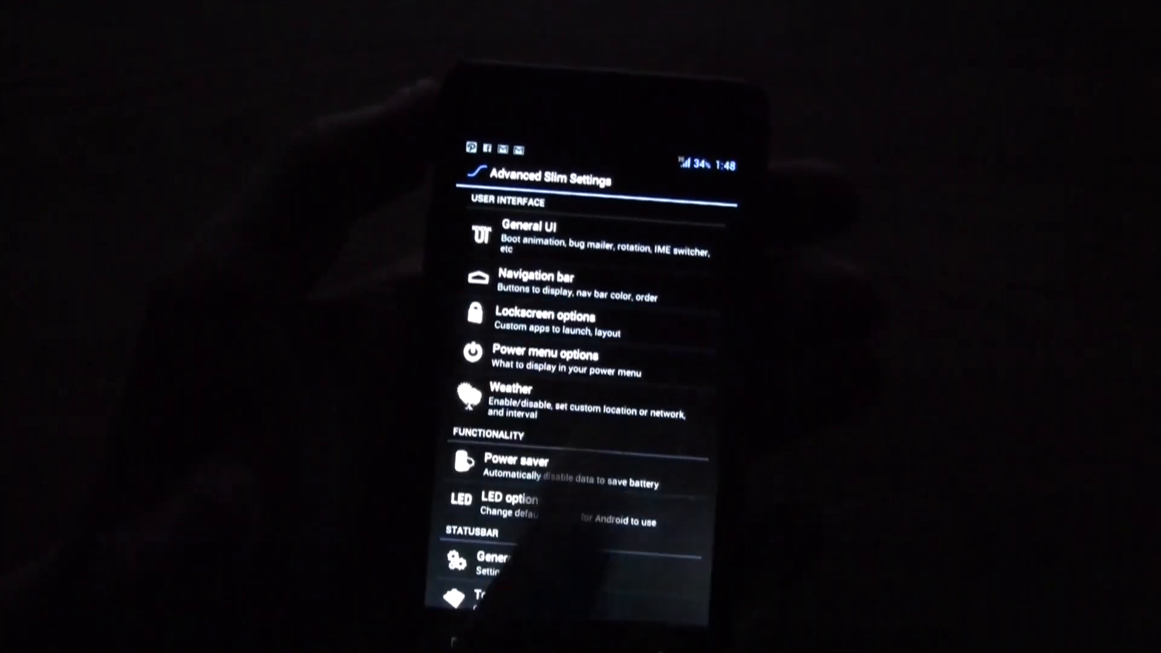
Review the Lockscreen options, then go into Power menu options.
left_click(546, 320)
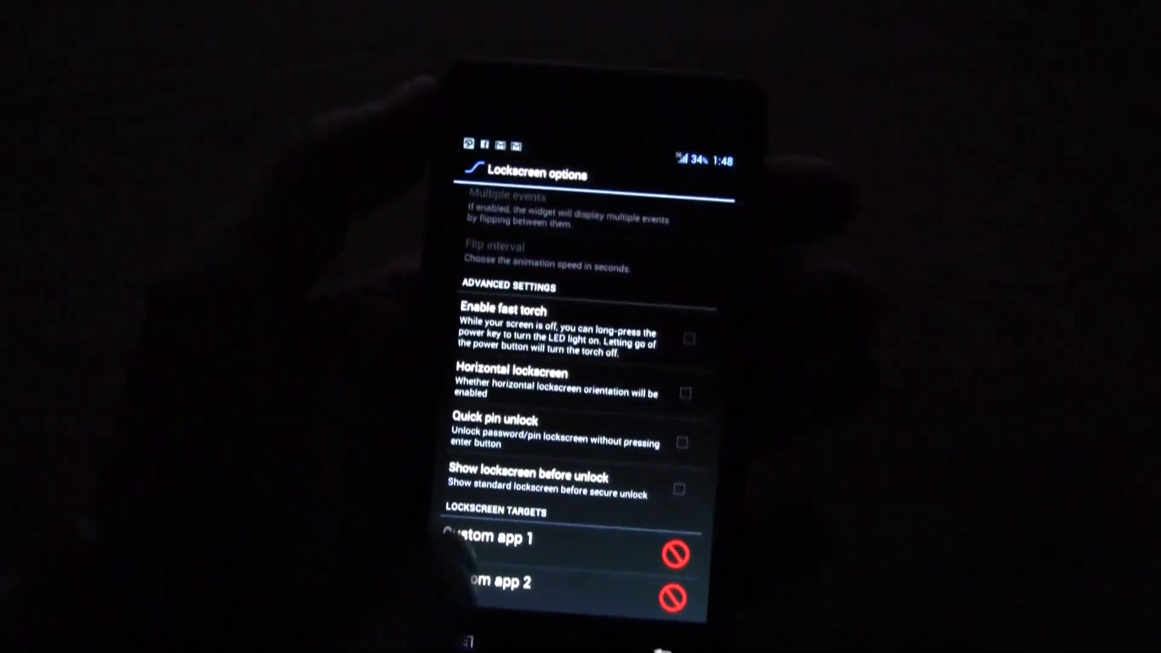
scroll("up", 3)
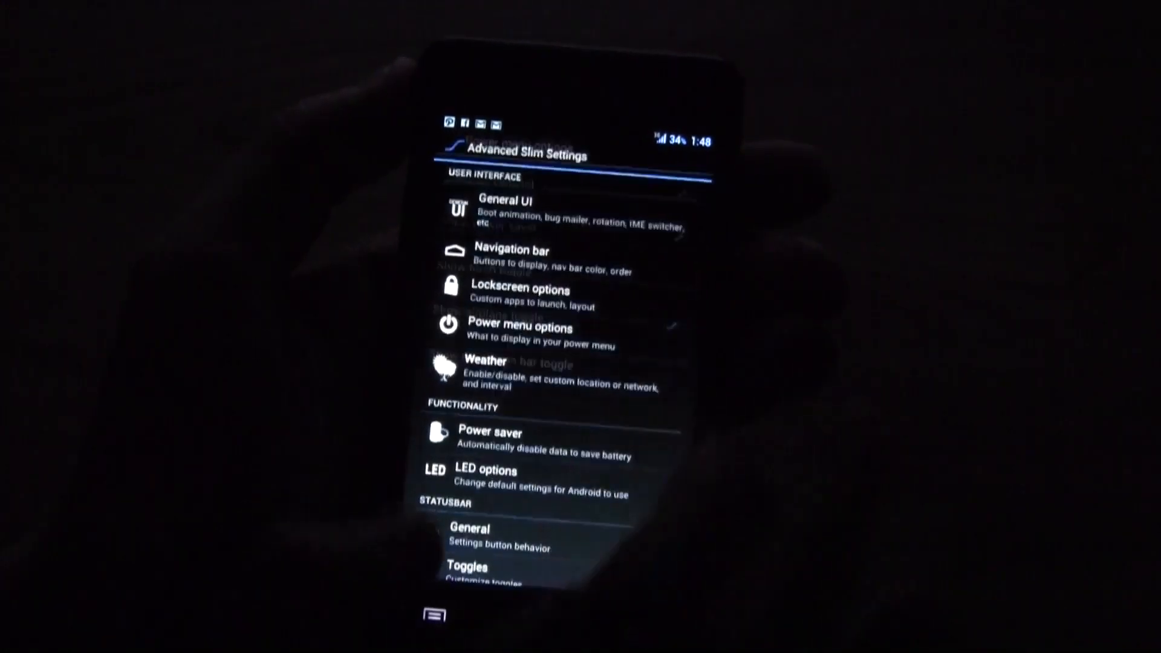
left_click(523, 328)
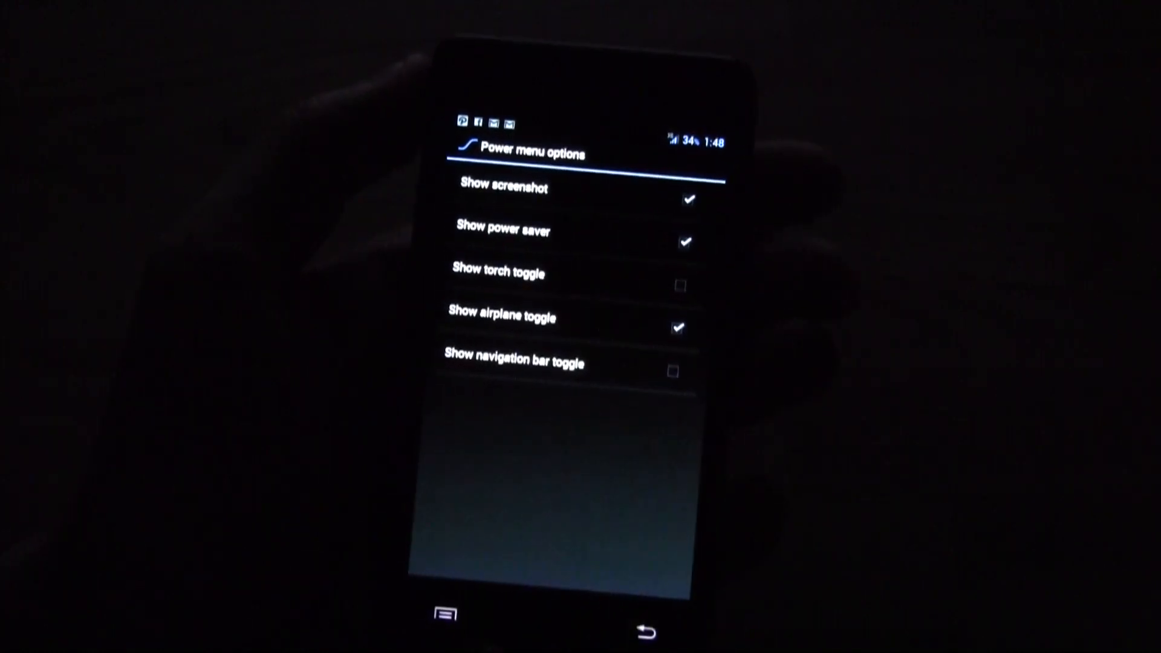
Back out through Weather and Power saver settings to the Advanced Slim Settings overview.
left_click(644, 634)
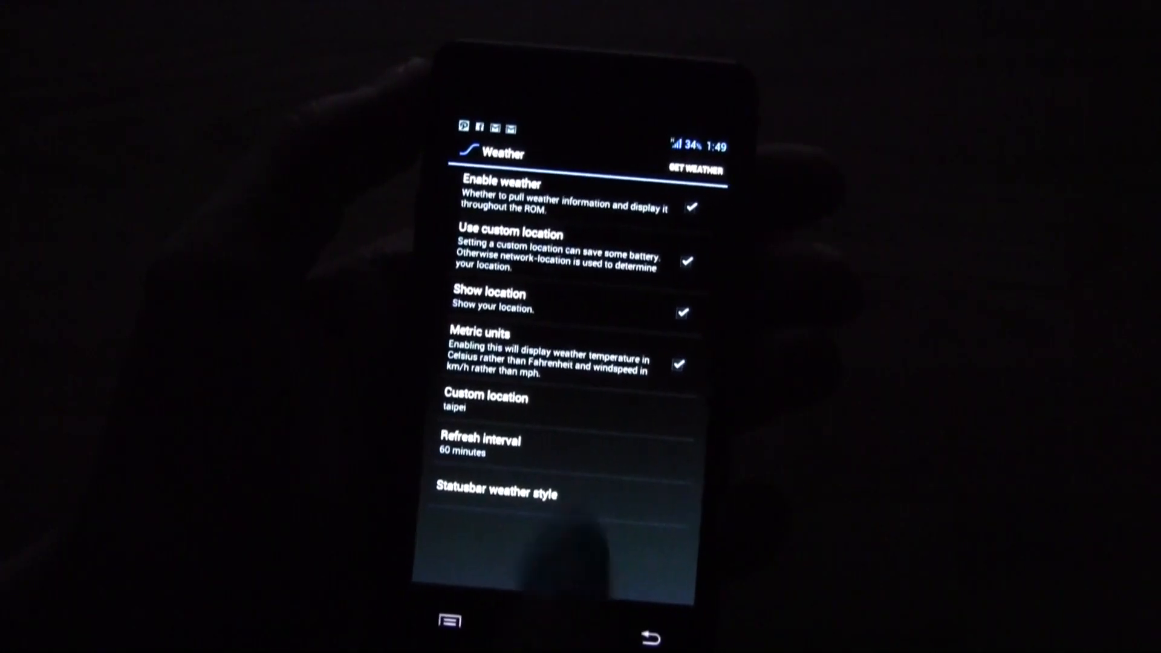
left_click(655, 635)
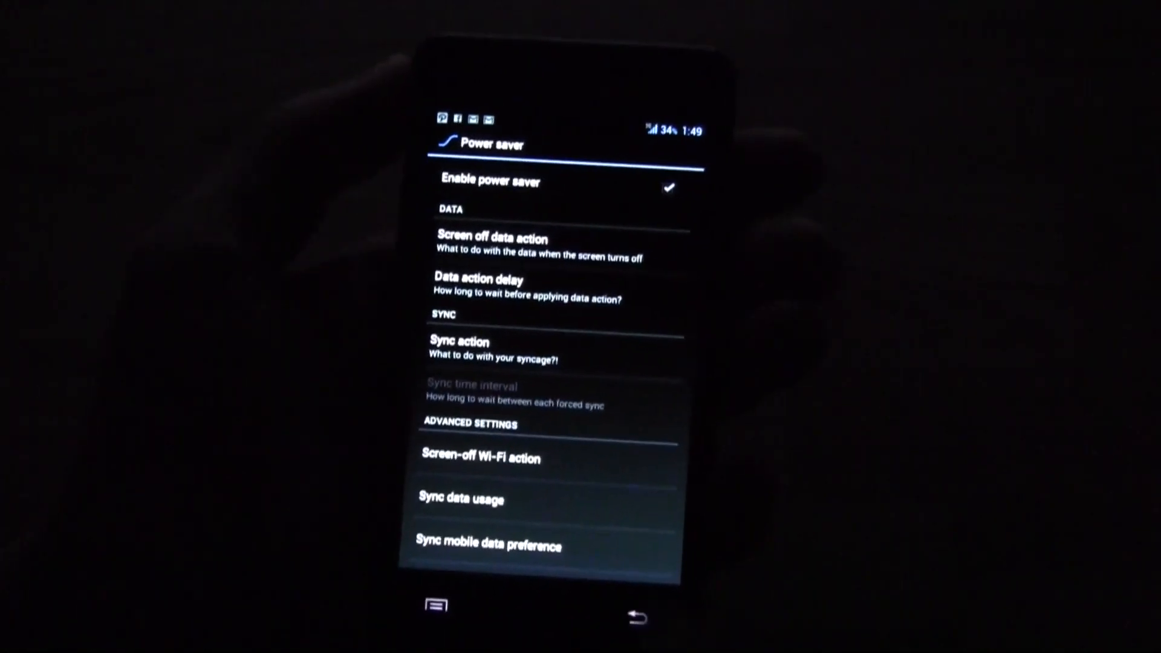
left_click(641, 631)
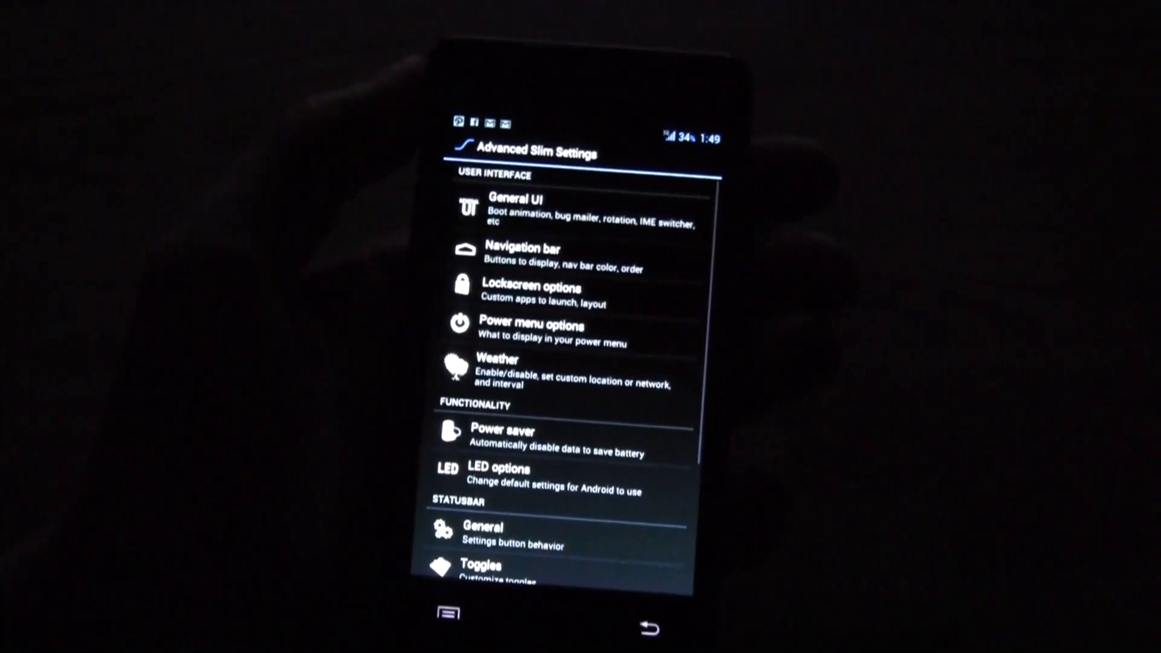
Scroll to the Tools section and pull down the notification shade with its quick toggles.
left_click(533, 474)
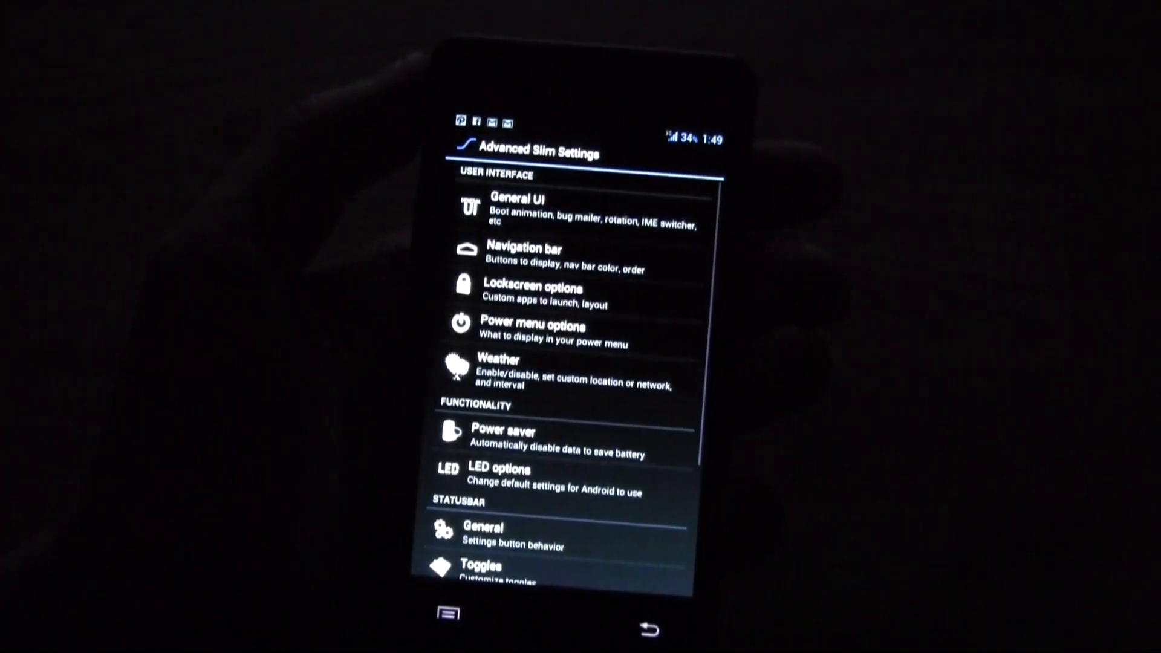
scroll("down", 3)
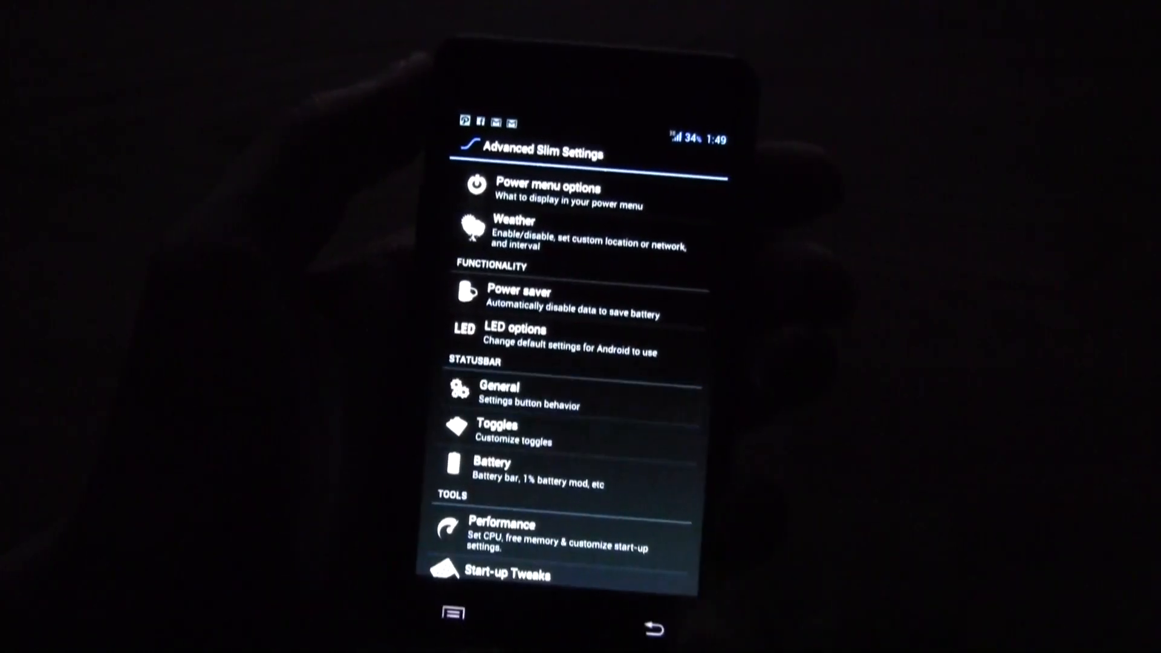
left_click(500, 393)
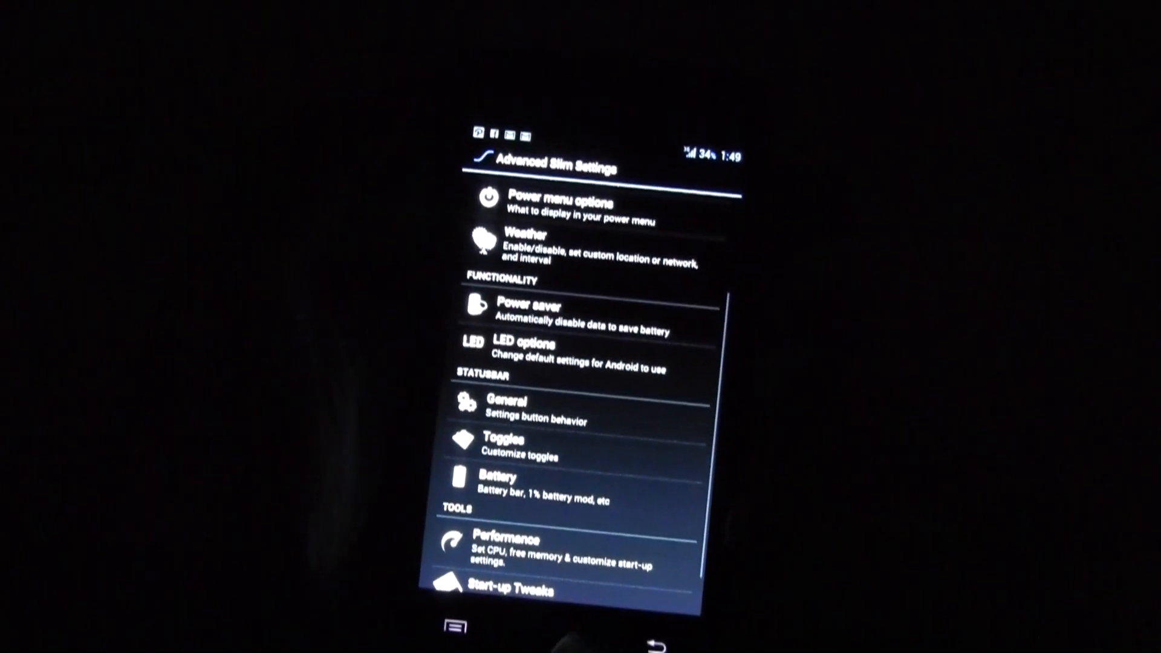
left_click(508, 438)
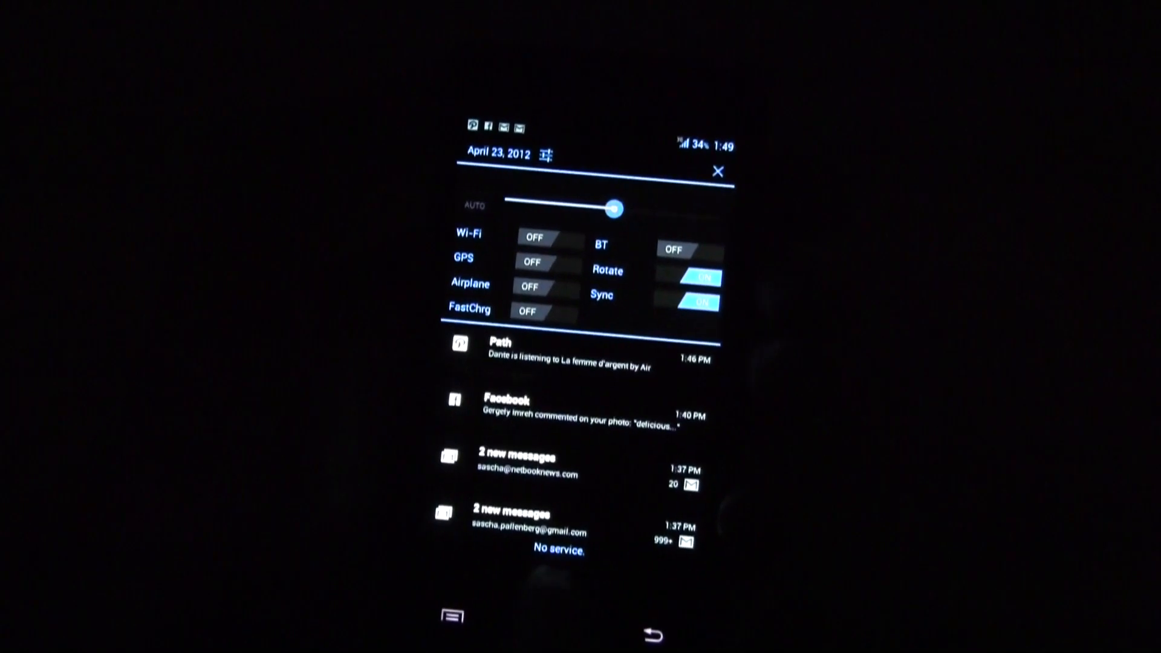
Dismiss the notification shade and continue down the list to Start-up Tweaks and OTA App.
left_click(547, 154)
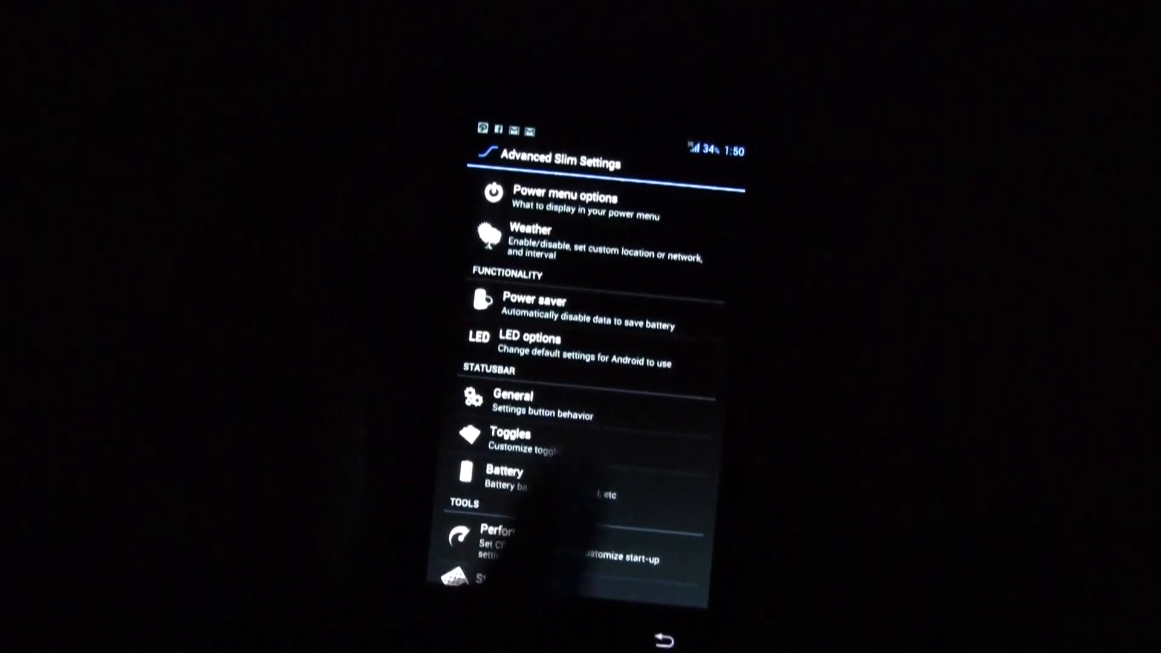
left_click(505, 474)
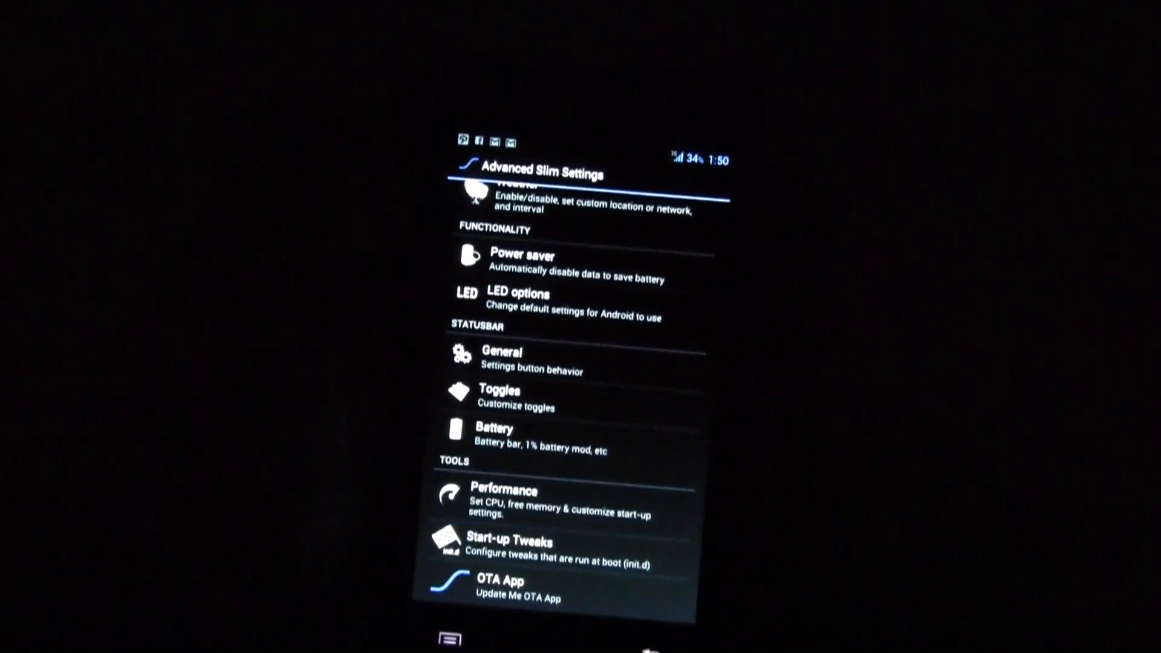
left_click(503, 496)
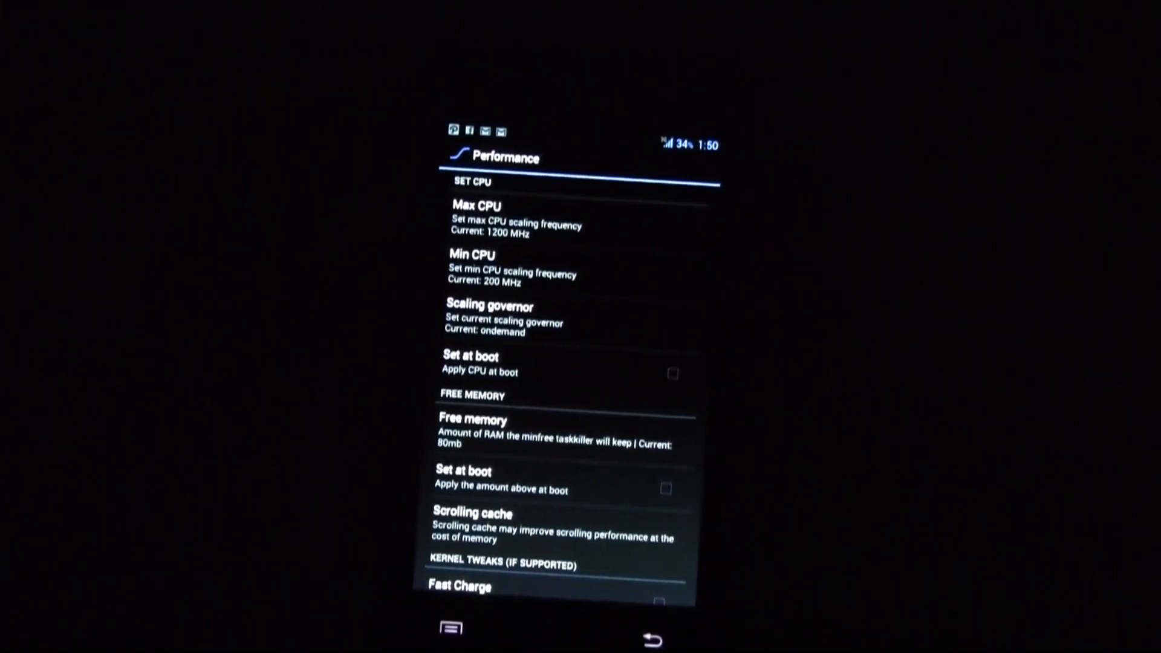
scroll("down", 3)
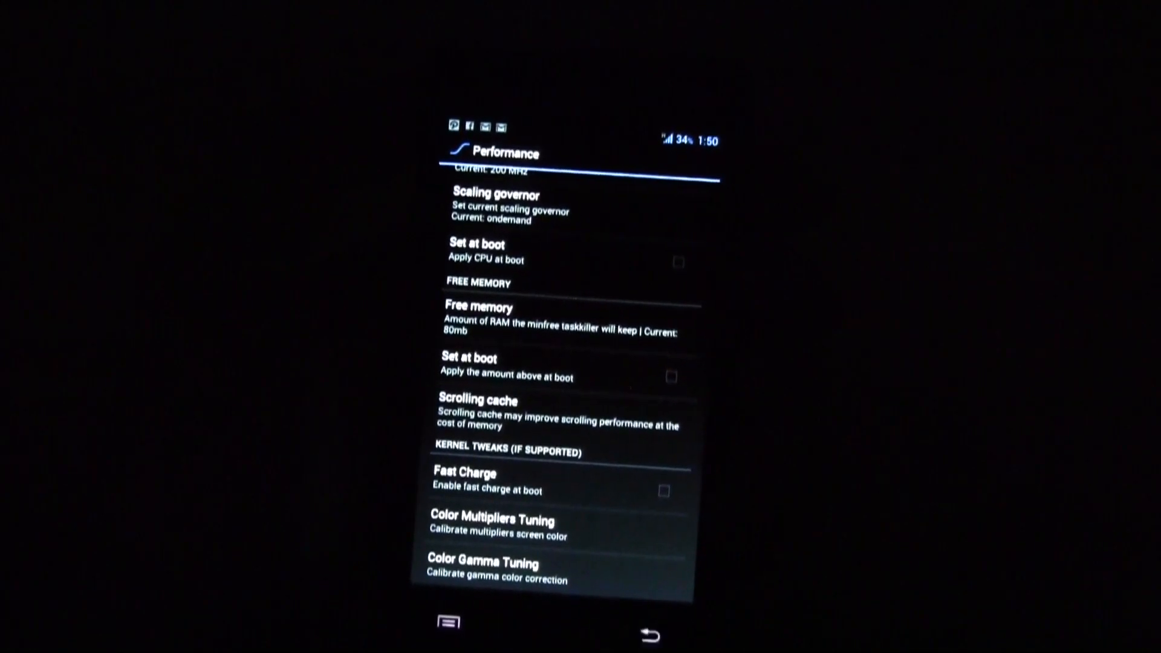
left_click(647, 635)
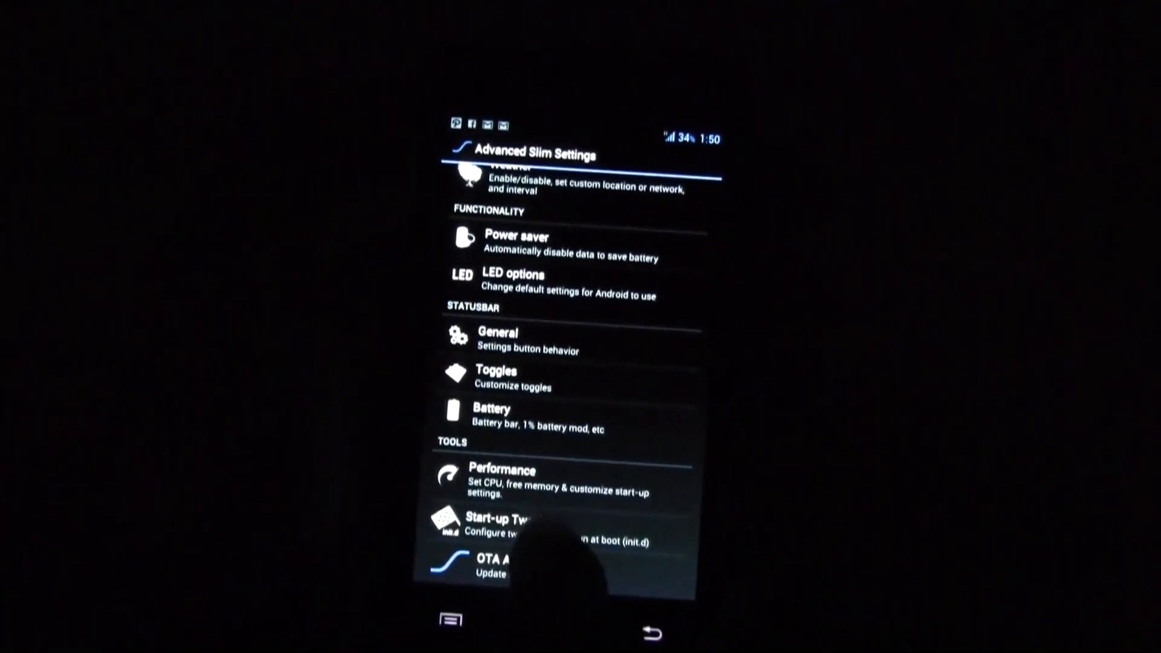
View the Start-up Tweaks options, then return to the home screen.
left_click(518, 519)
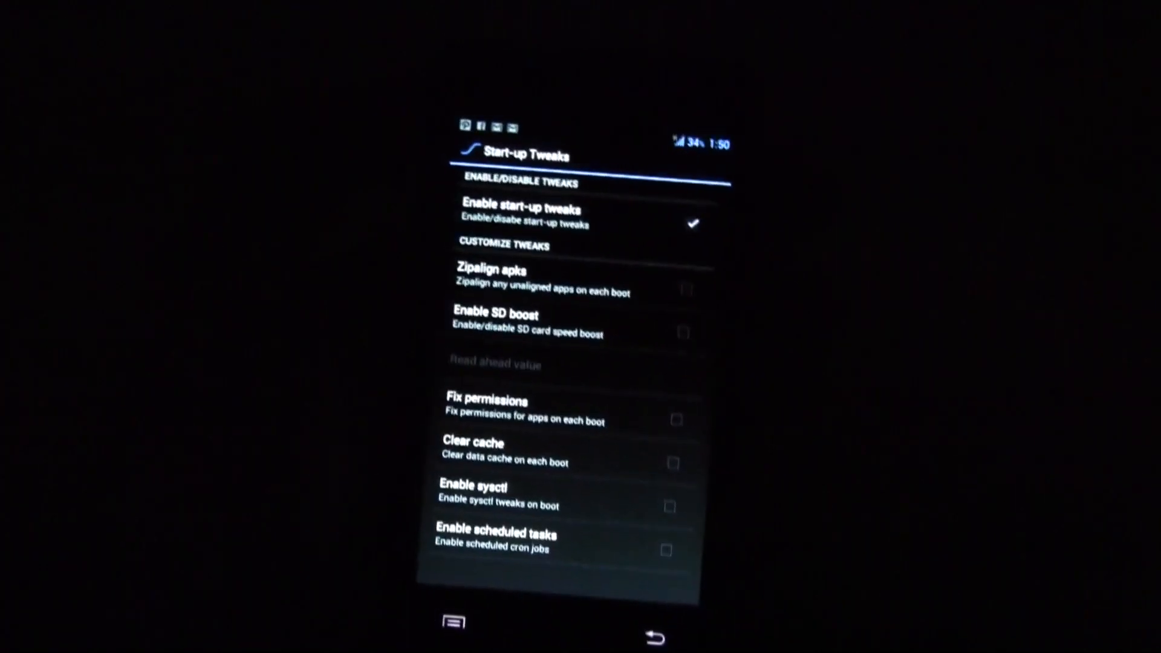
left_click(652, 639)
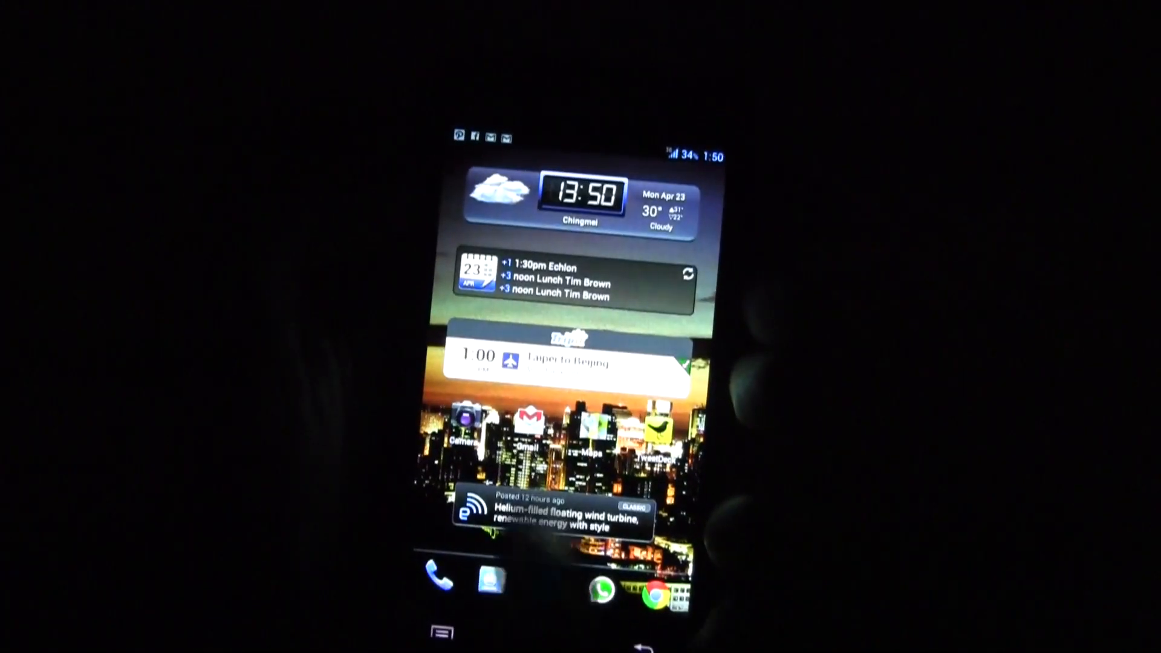
Swipe across the home screen pages and bring up the full app drawer from the dock.
scroll("left", 3)
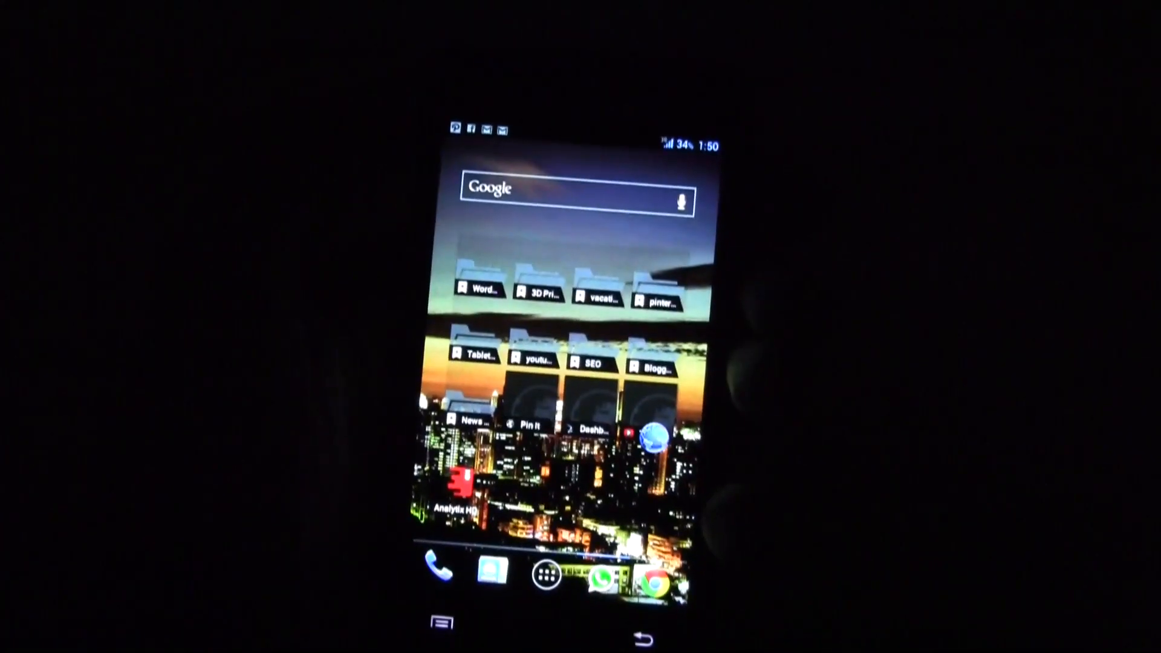
scroll("left", 3)
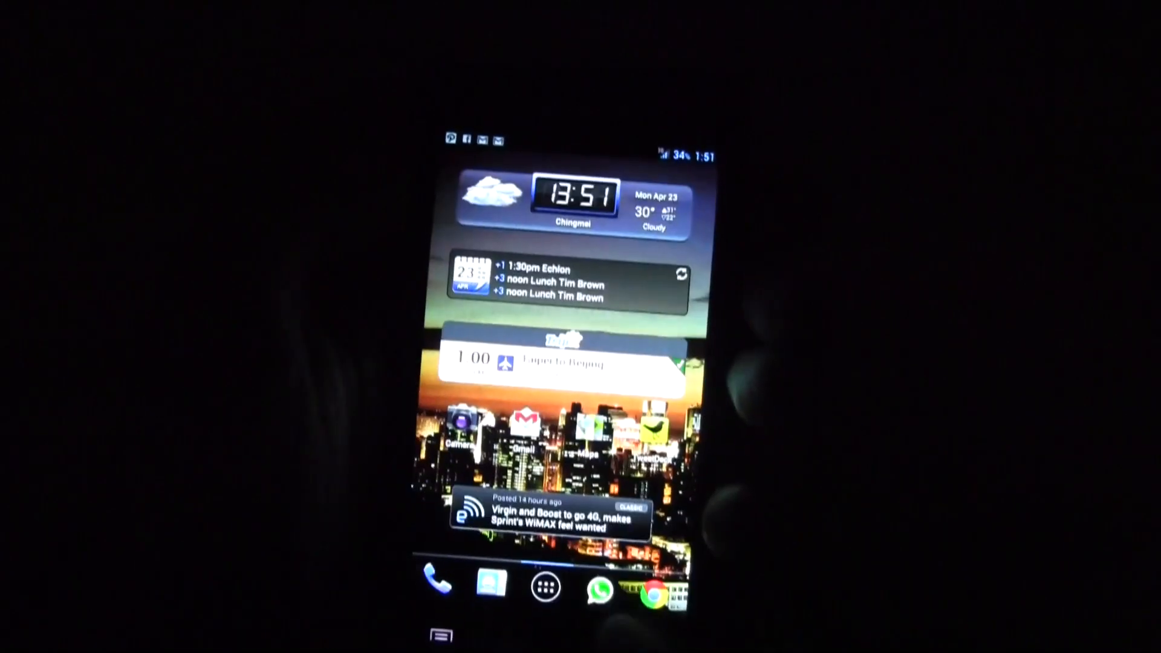
left_click(546, 587)
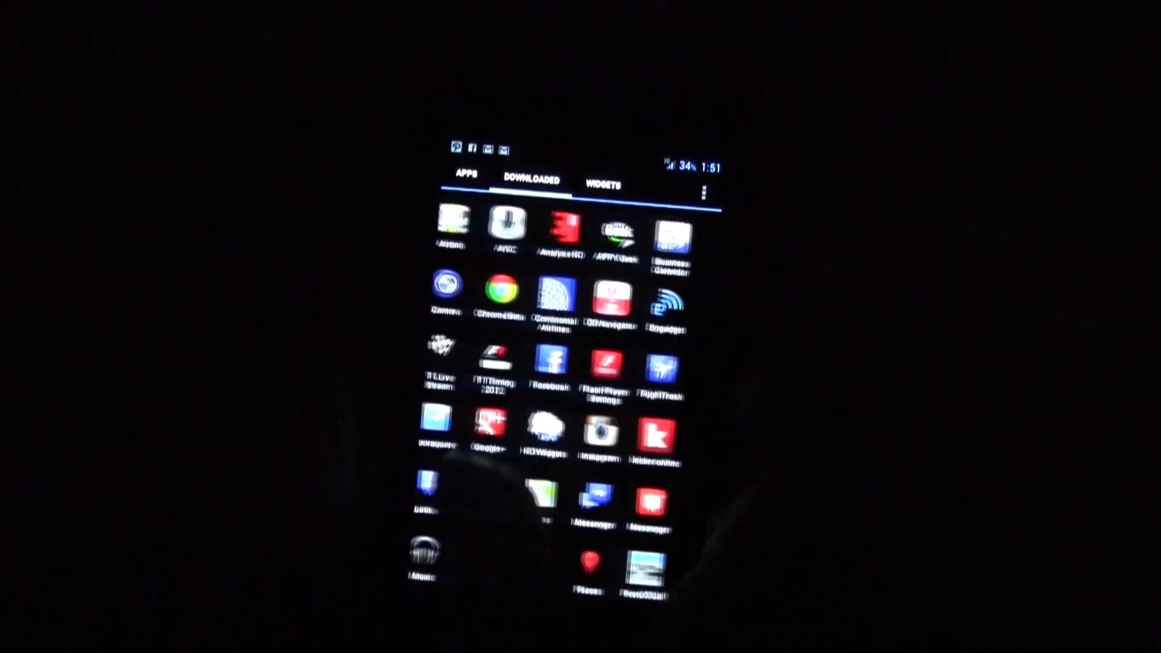
scroll("up", 3)
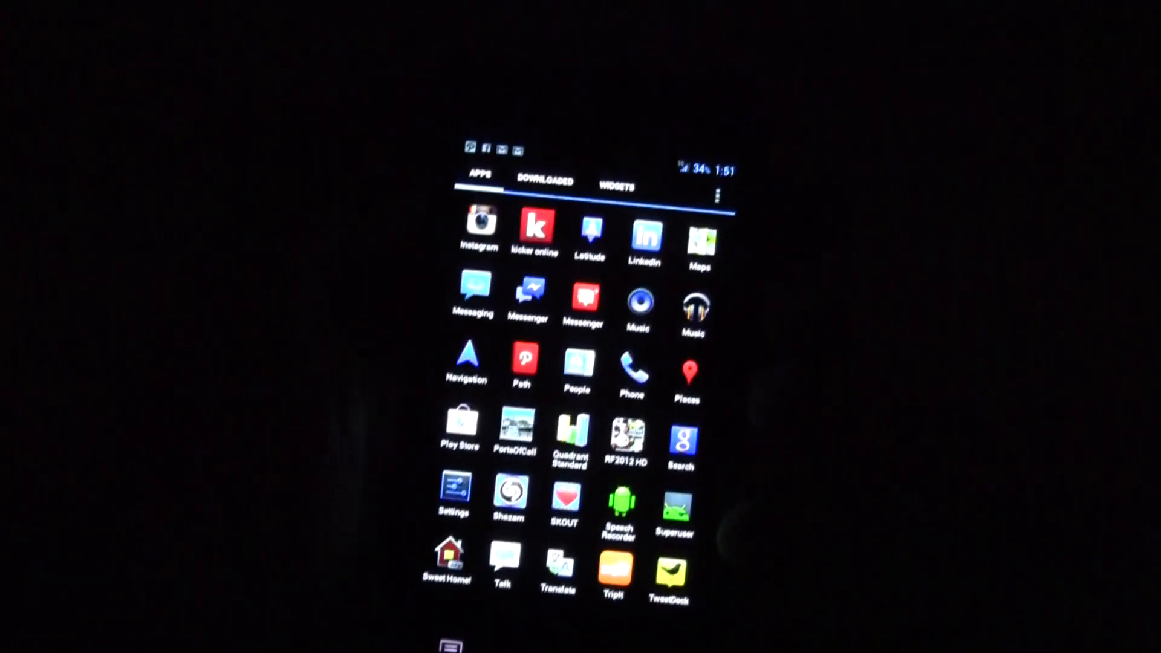